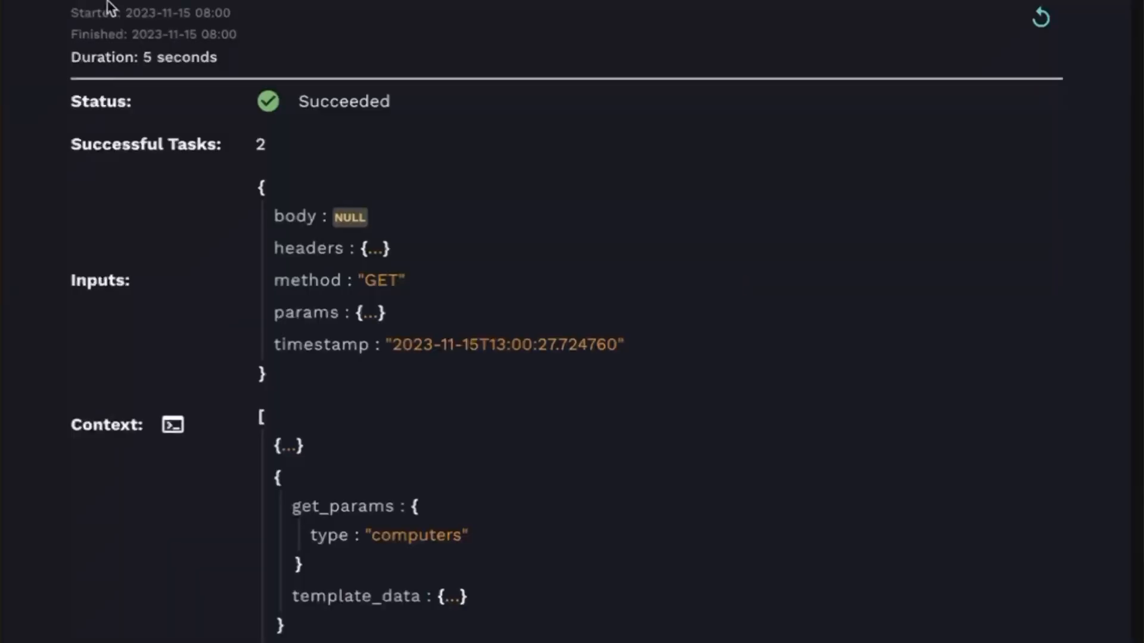
mouse_move(348, 348)
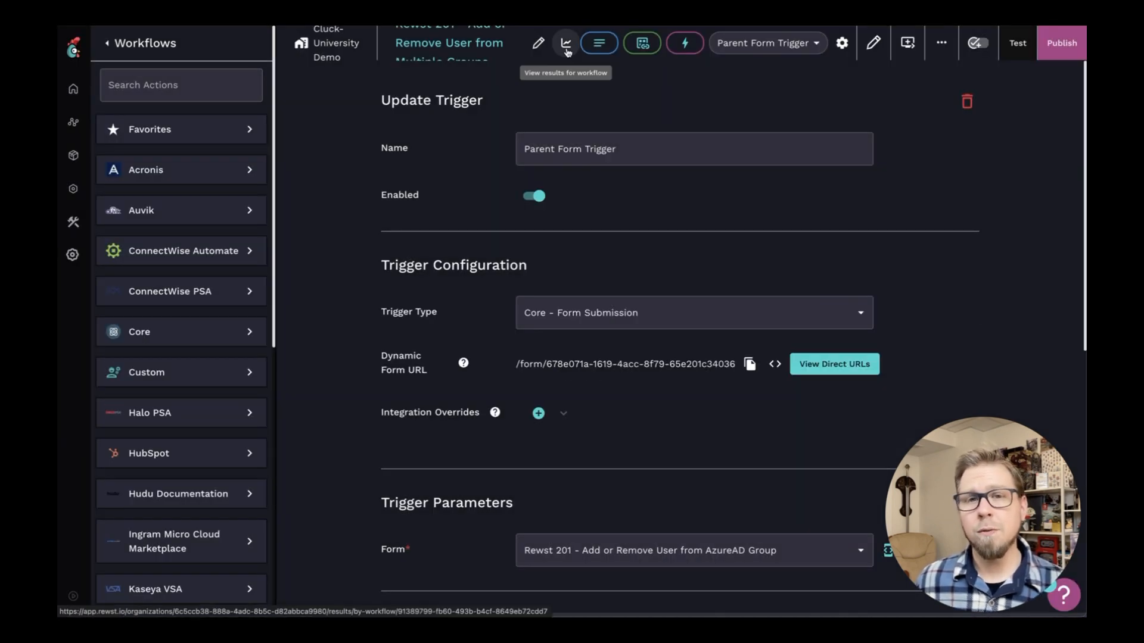
Step: View the past runs of the Add or Remove User from Multiple Groups workflow
click(566, 43)
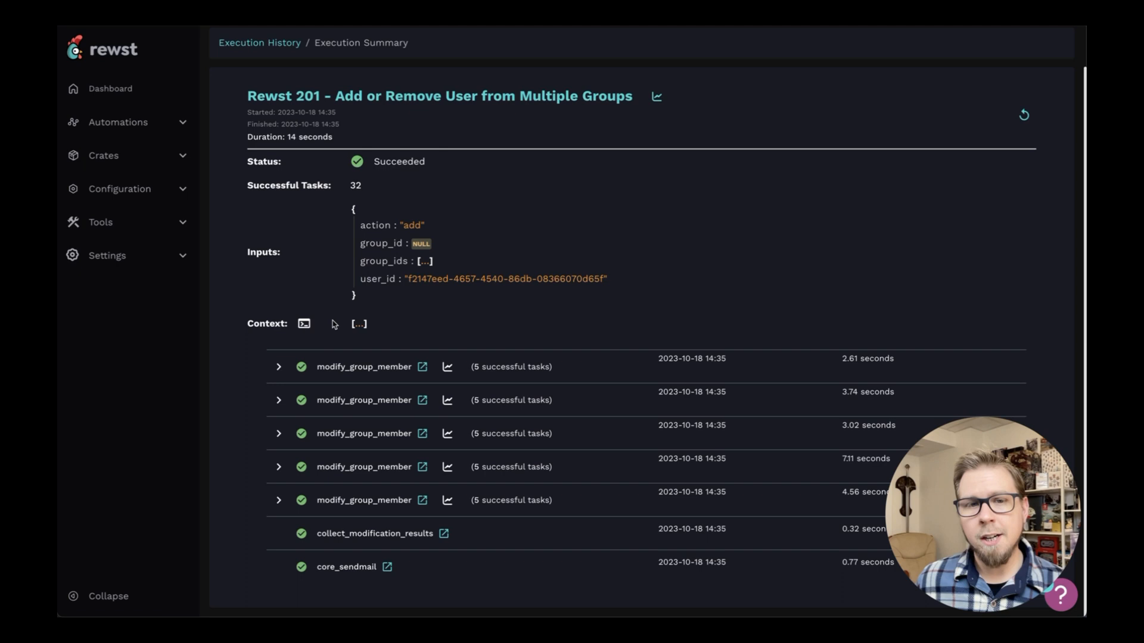
mouse_move(304, 324)
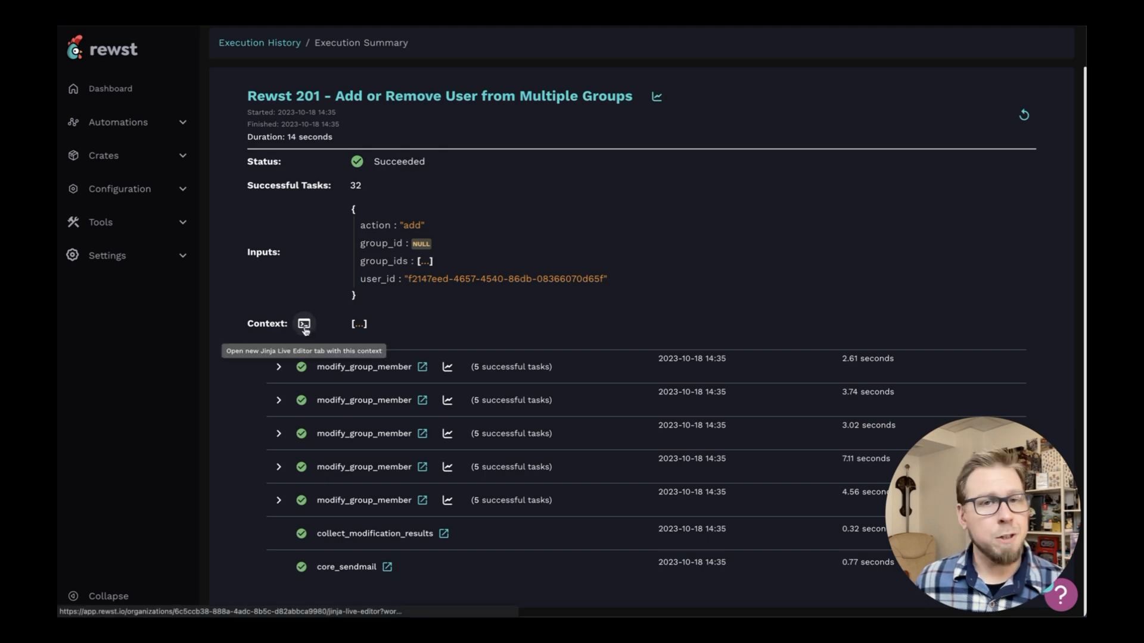
Step: Render {{ CTX.organization.id }} against the run's context in the Jinja Live Editor
click(304, 324)
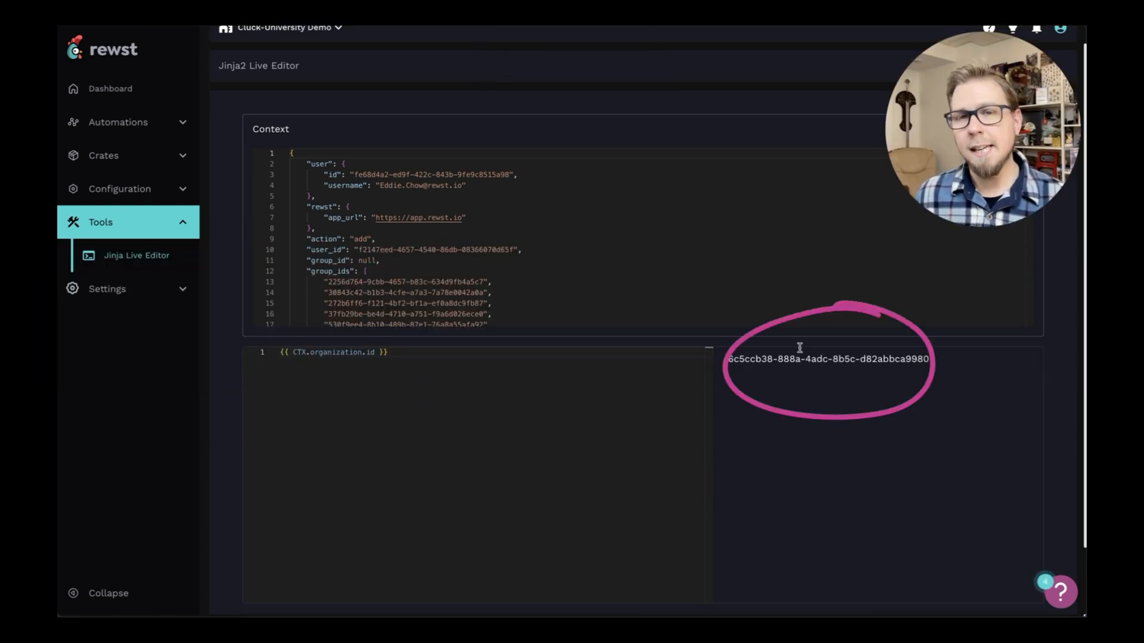
mouse_move(788, 447)
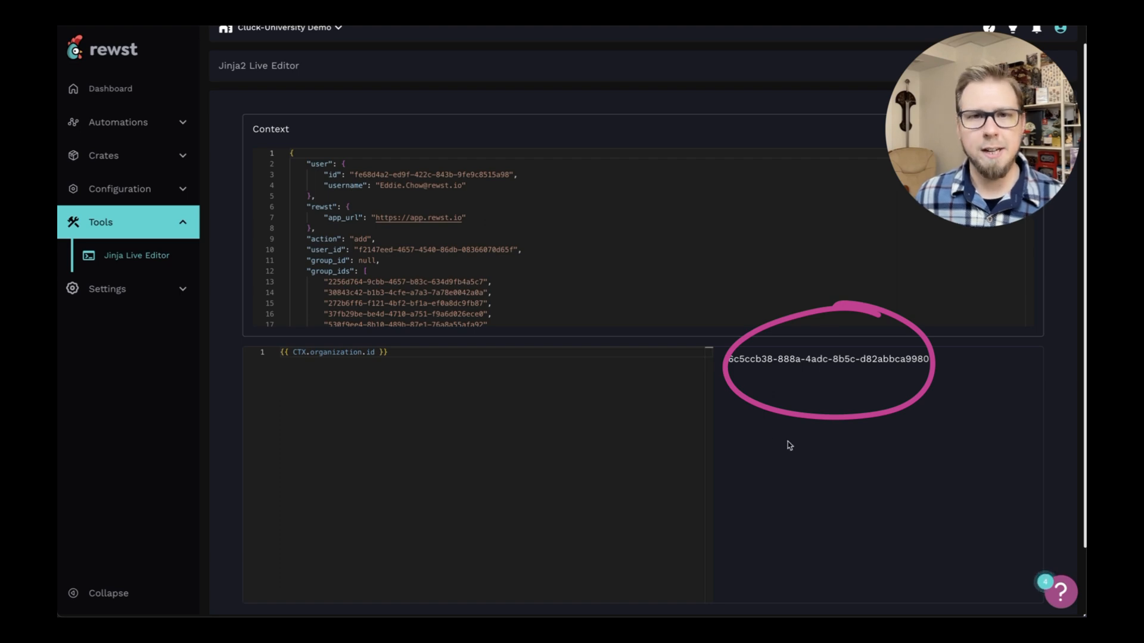
scroll(down, 3)
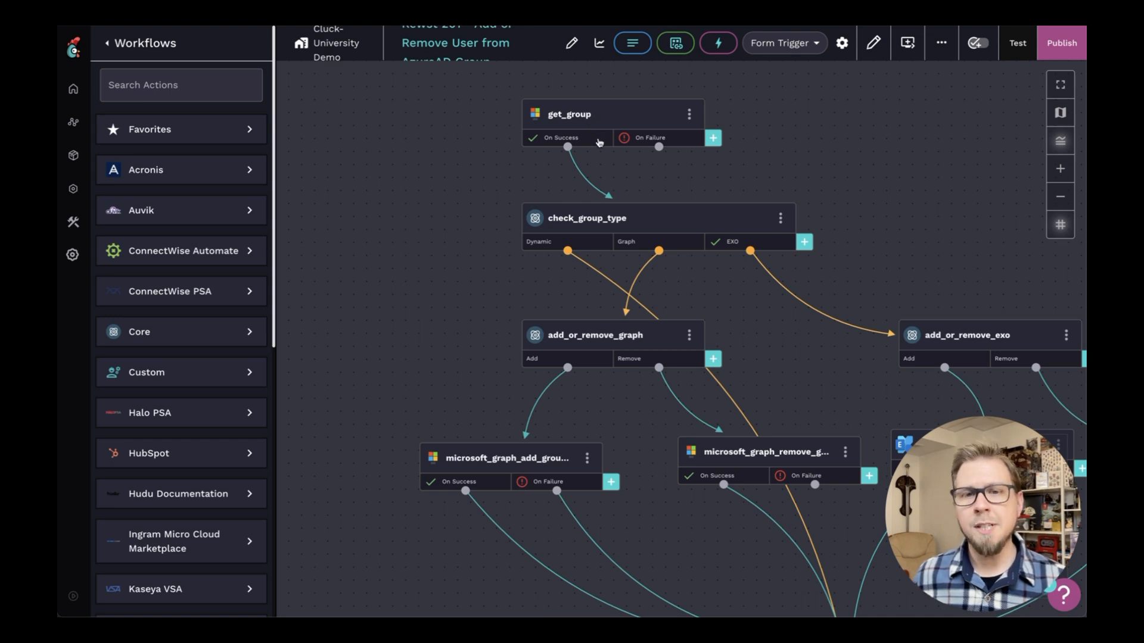
Step: Edit get_group's On Success transition to see aliases group, rewst_result and action_result
click(567, 138)
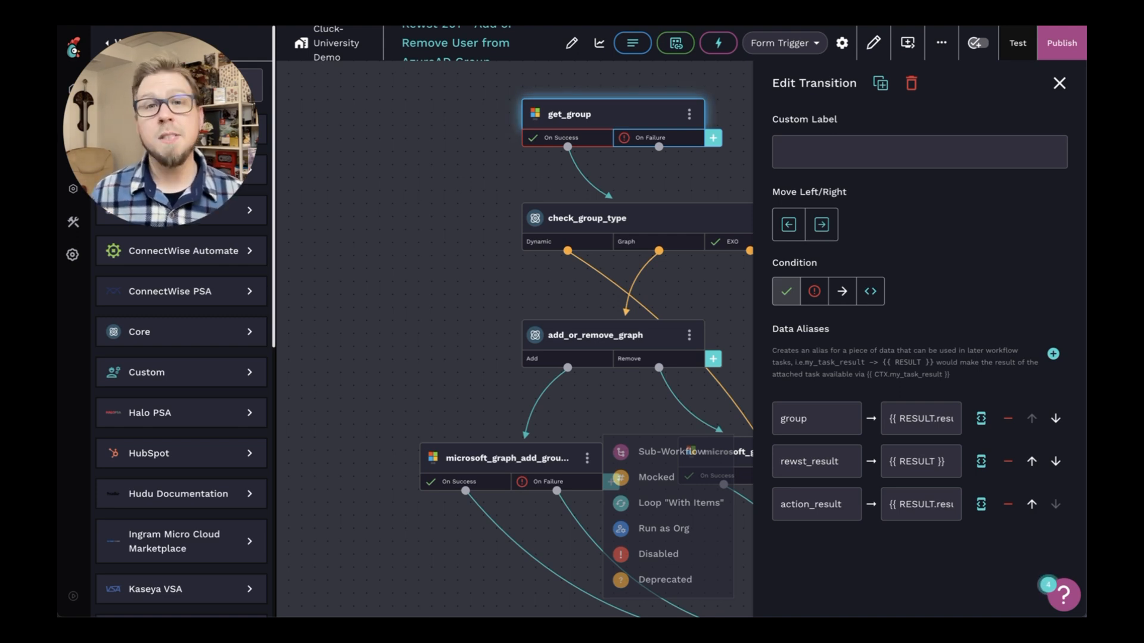
mouse_move(600, 43)
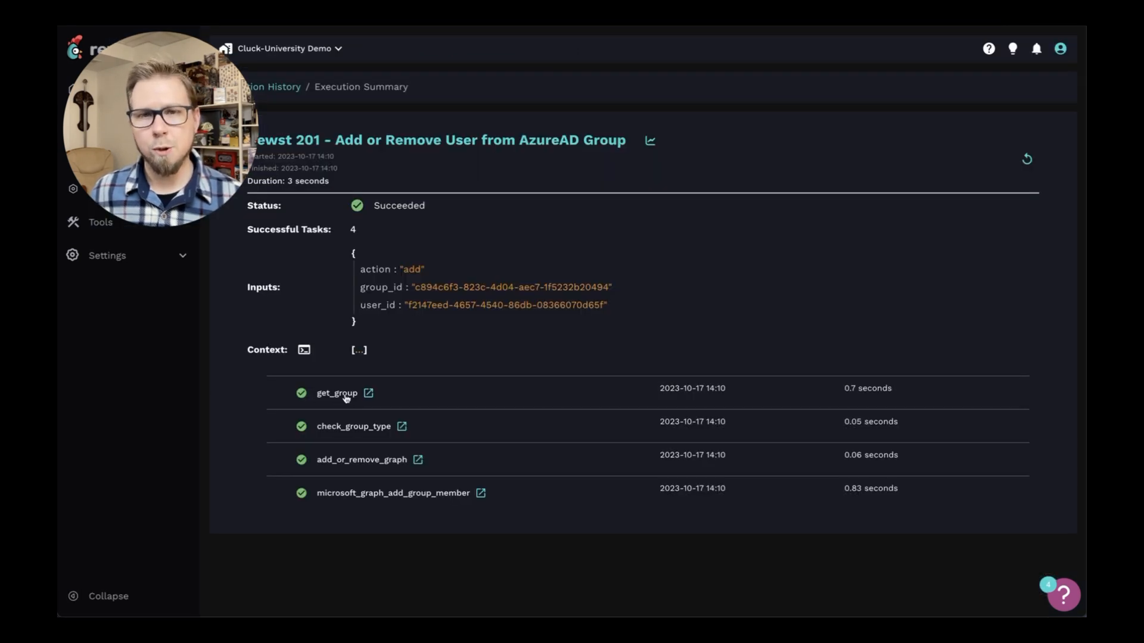
click(336, 394)
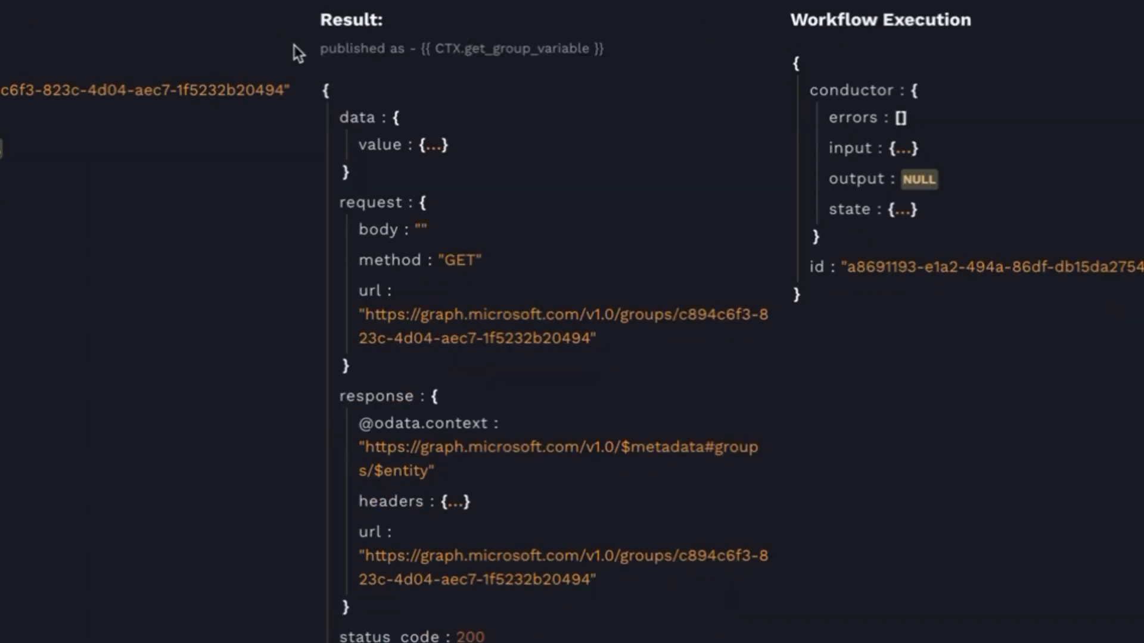
mouse_move(380, 150)
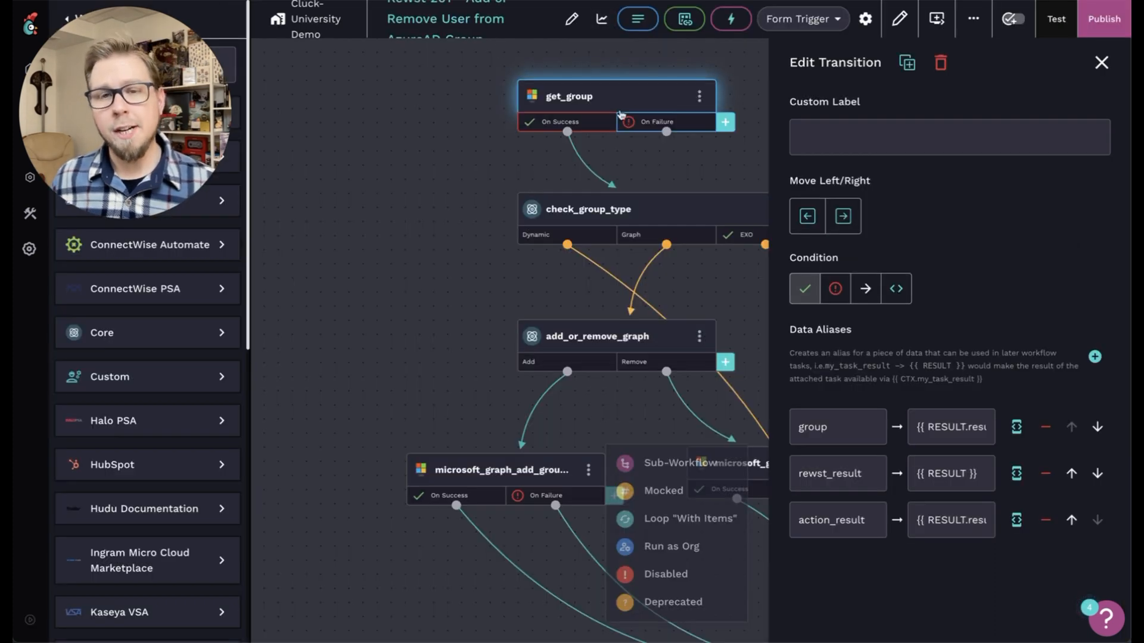
mouse_move(823, 451)
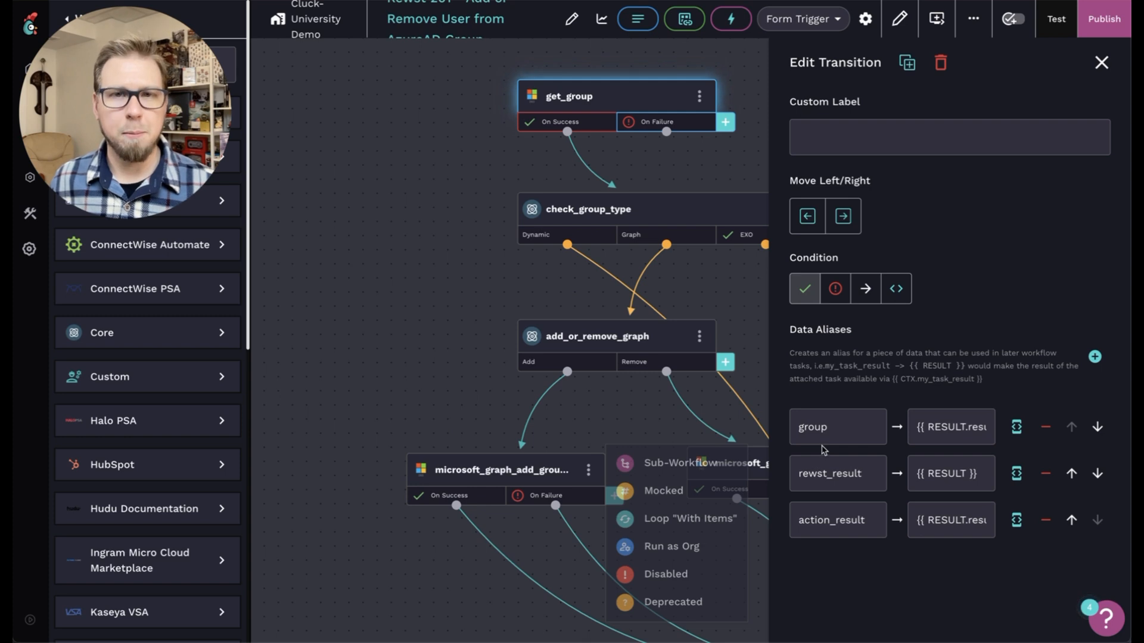
click(824, 427)
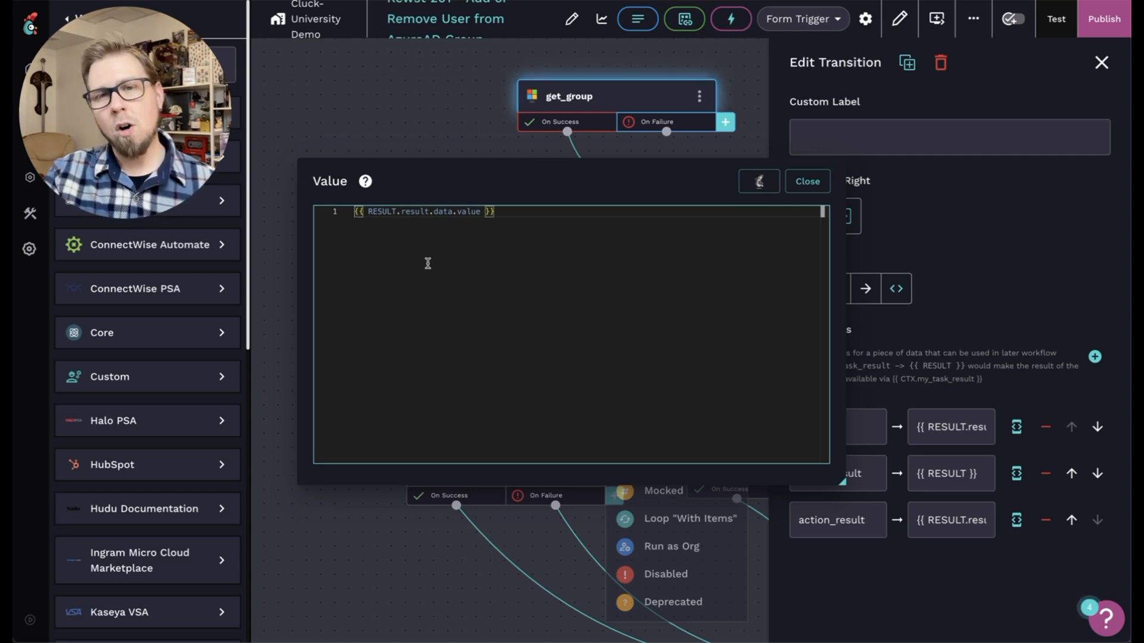
click(808, 181)
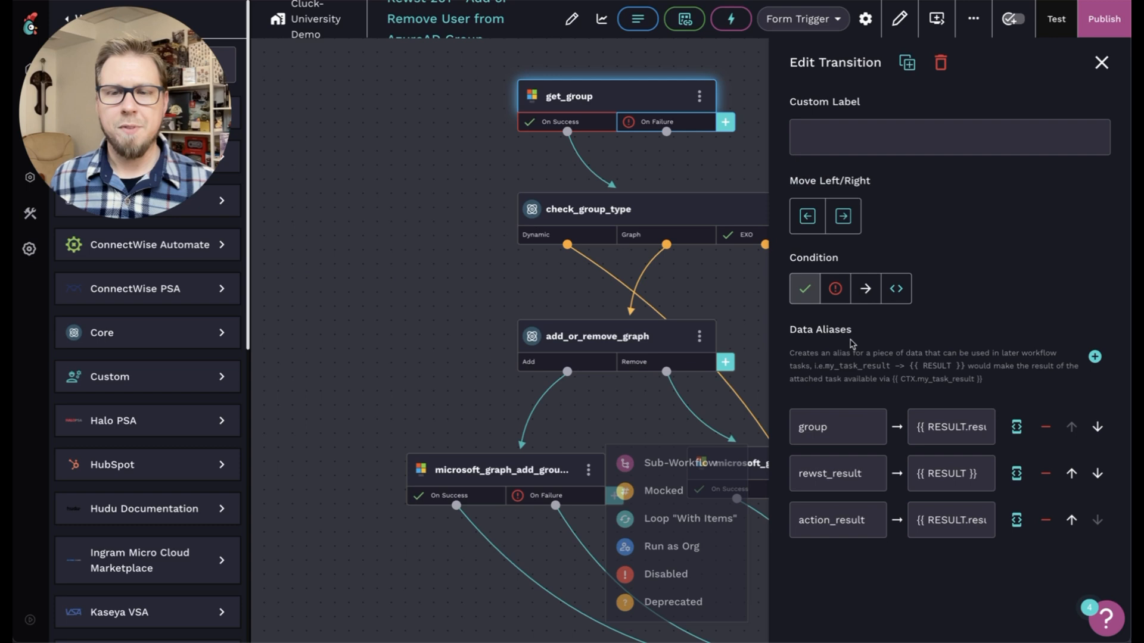
click(837, 426)
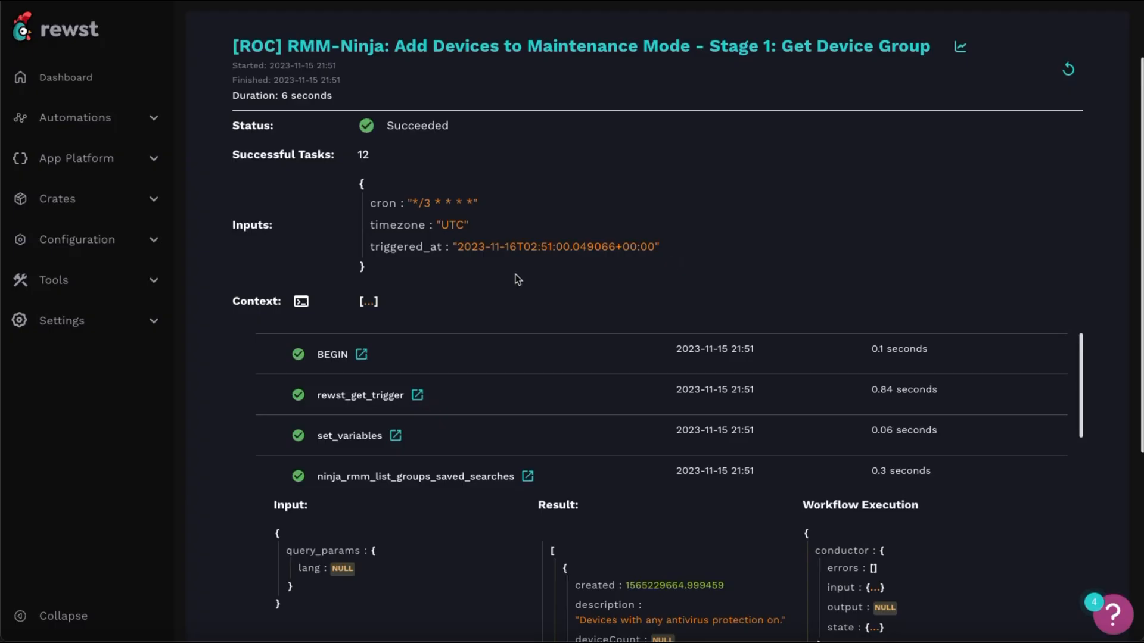
Step: Reveal the immy_bot_list_computers task's result in the AzureAD group run's summary
scroll(down, 3)
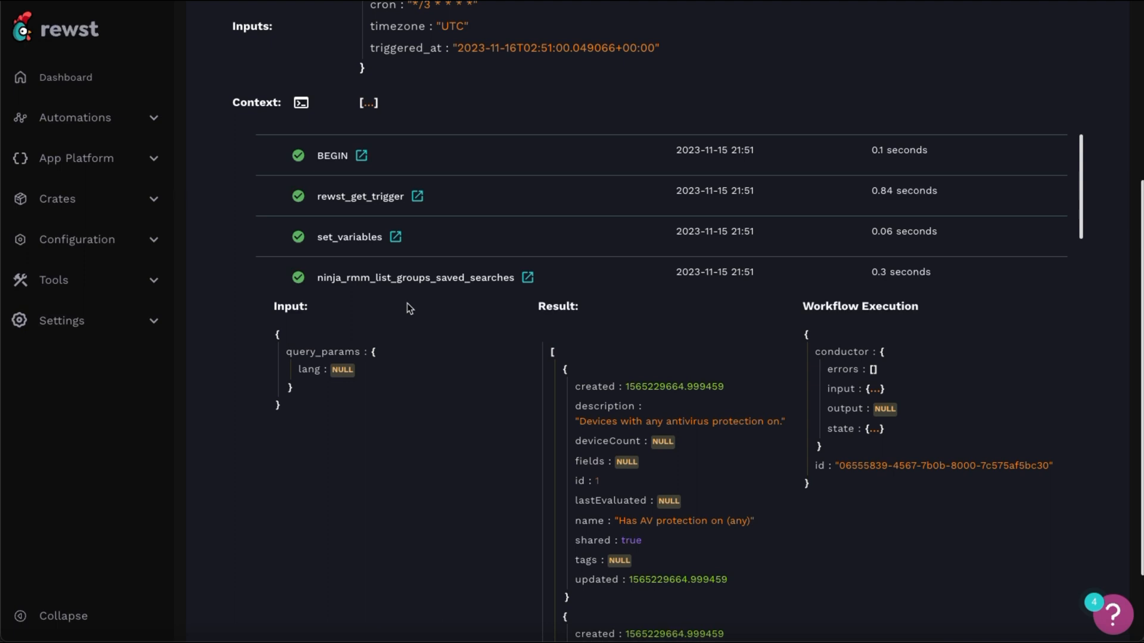
mouse_move(577, 334)
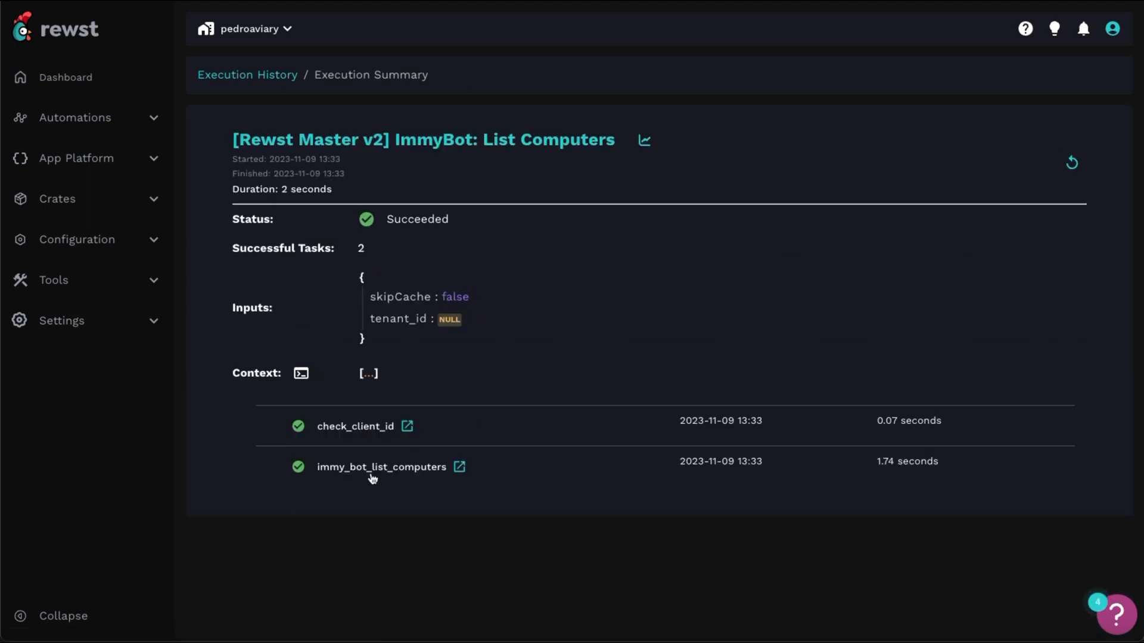
click(381, 467)
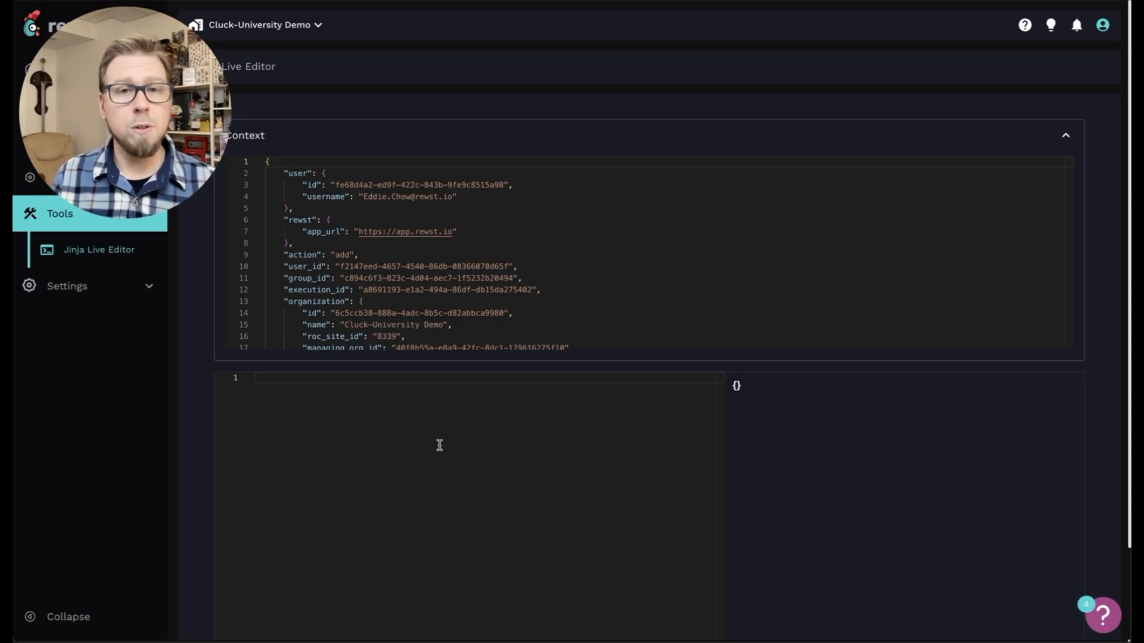
Step: Render the group alias with {{ CTX.group }} in the Jinja Live Editor
text({{ CTX.group }})
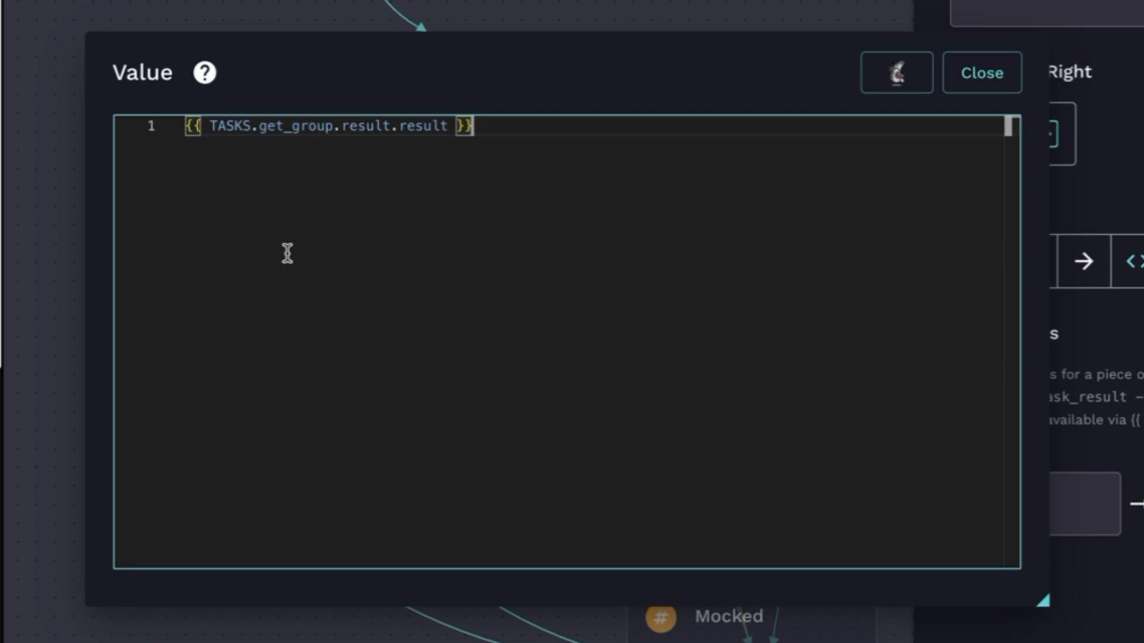
Step: Show the alias value expression {{ TASKS.get_group.result.result }} reading get_group's result
click(982, 73)
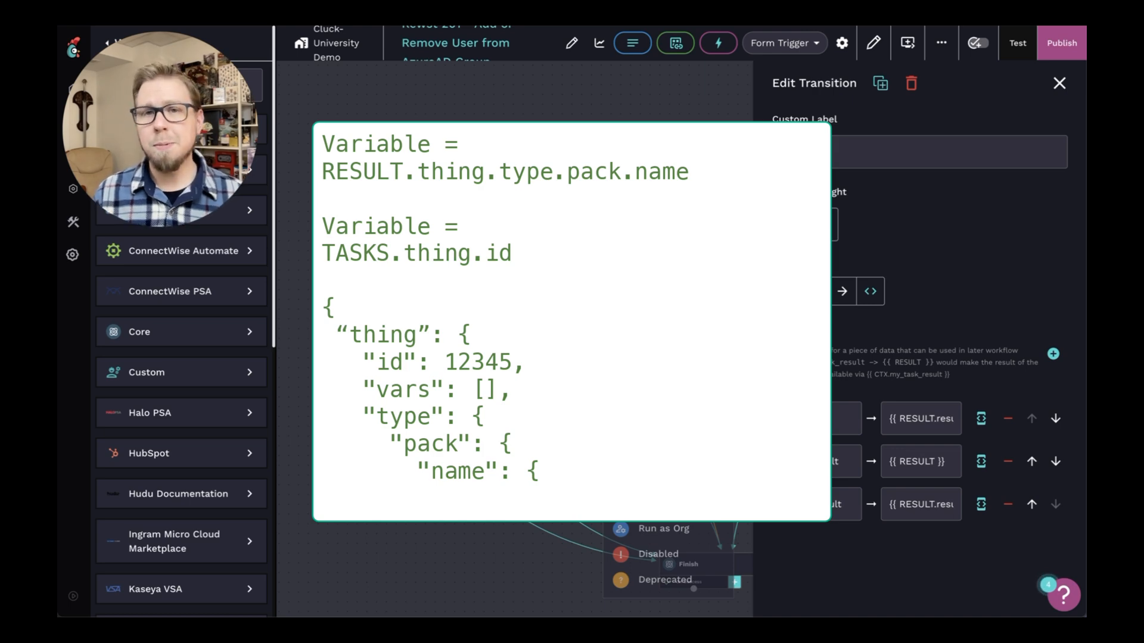
drag(536, 306, 598, 474)
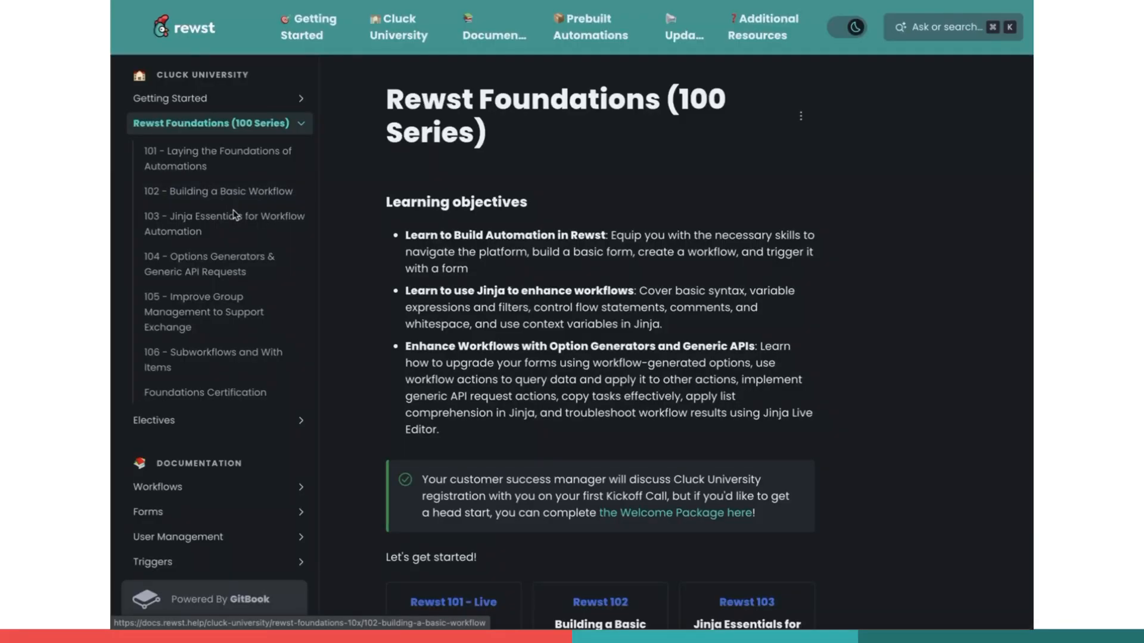
Step: Go to the 103 - Jinja Essentials for Workflow Automation lesson in Cluck University
click(224, 224)
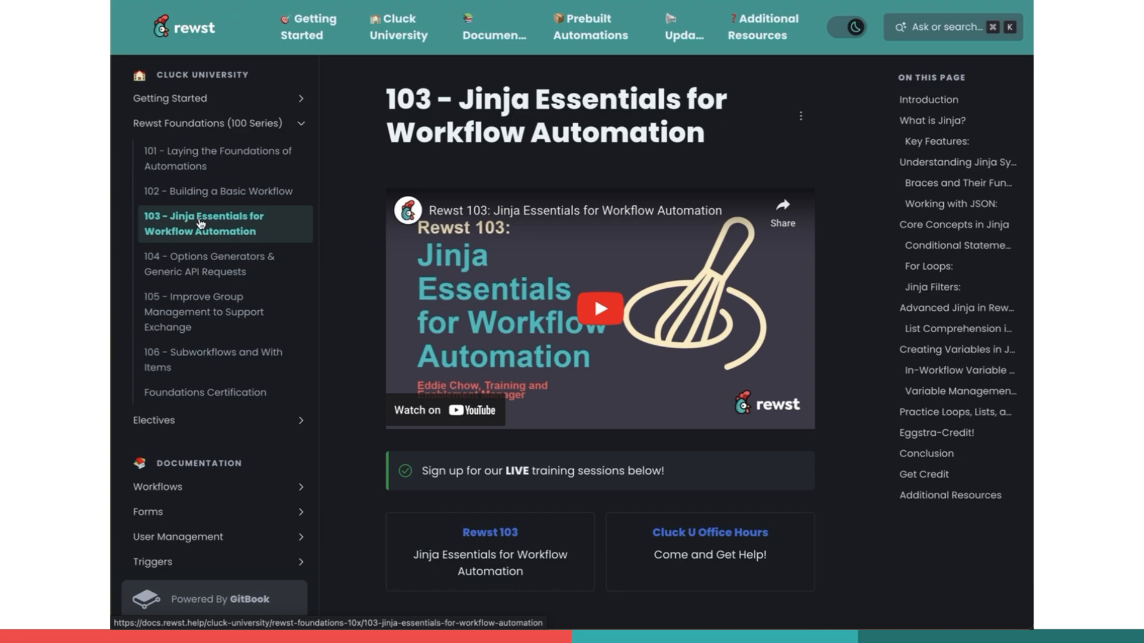